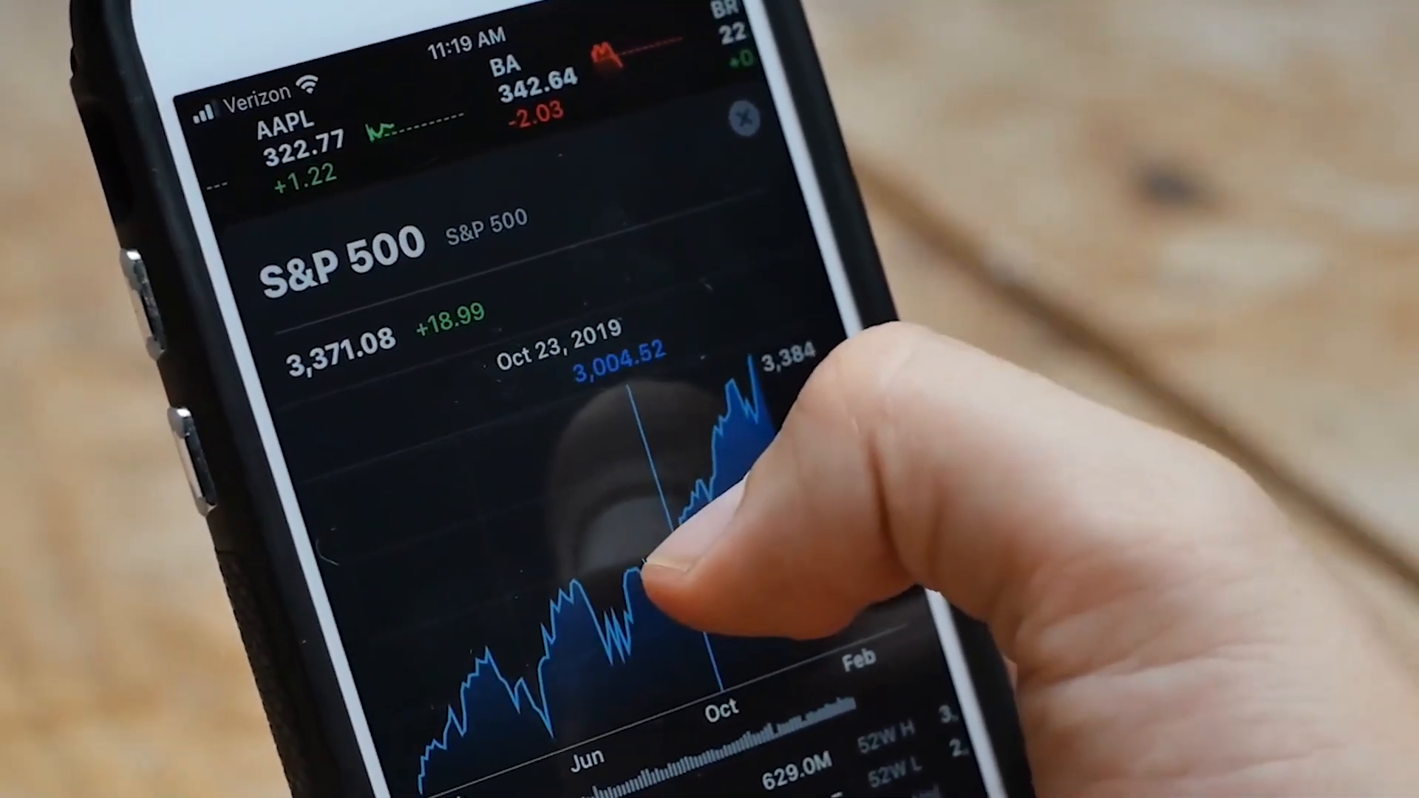
left_click_drag(652, 561, 724, 426)
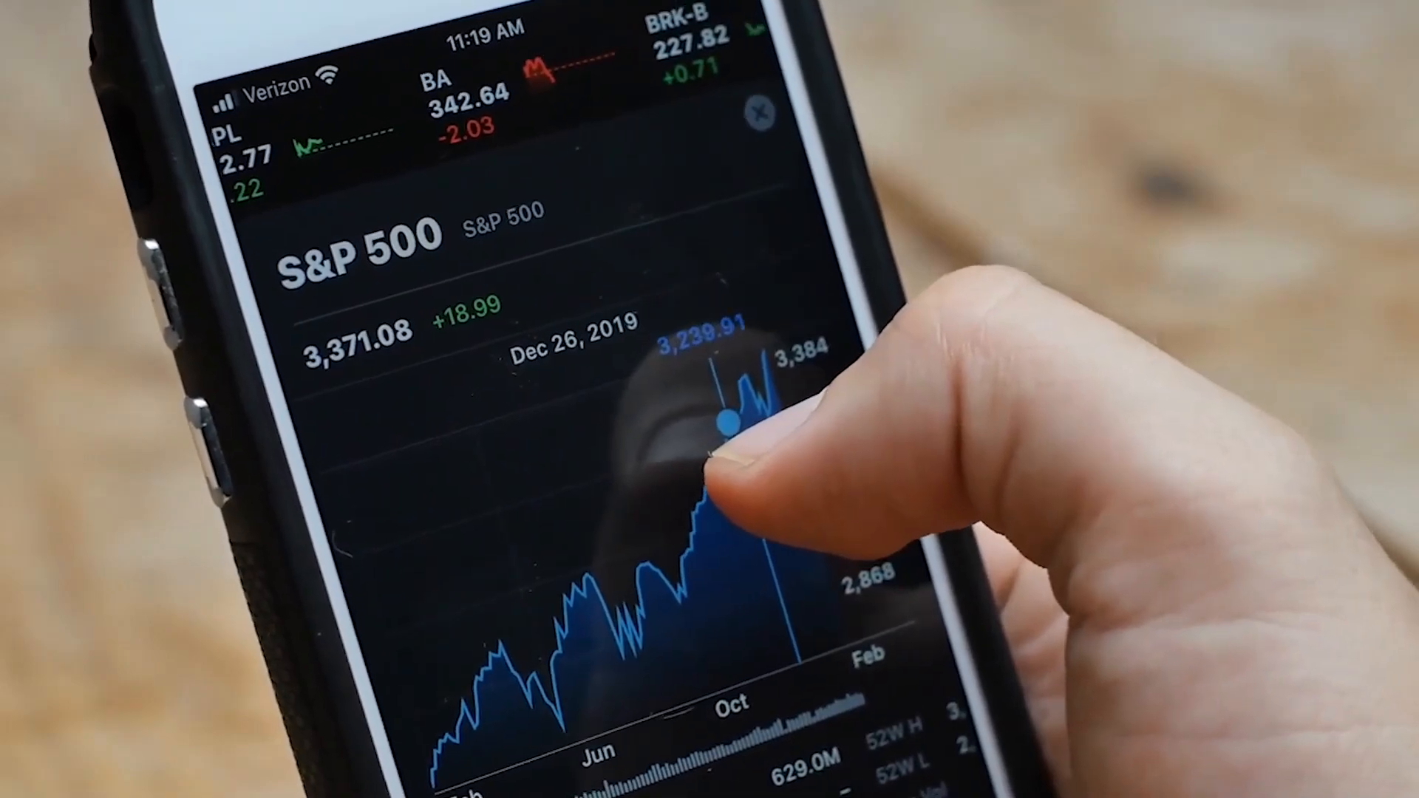